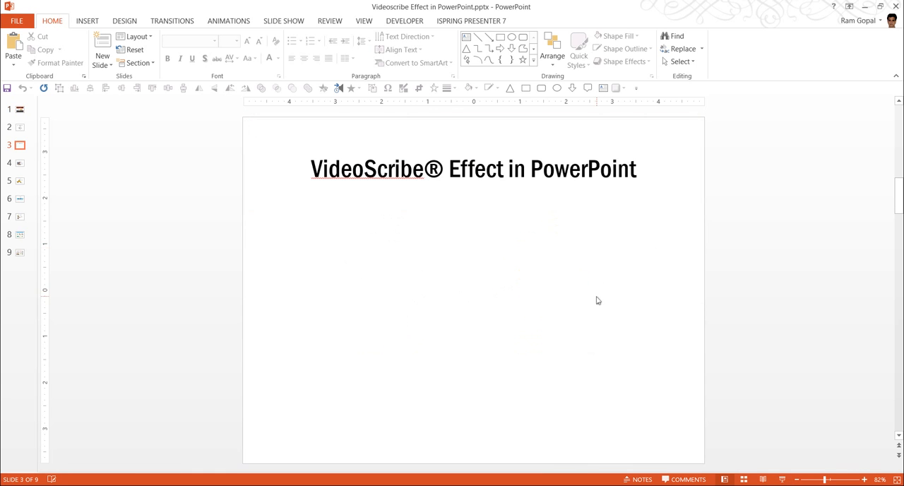
mouse_move(87, 20)
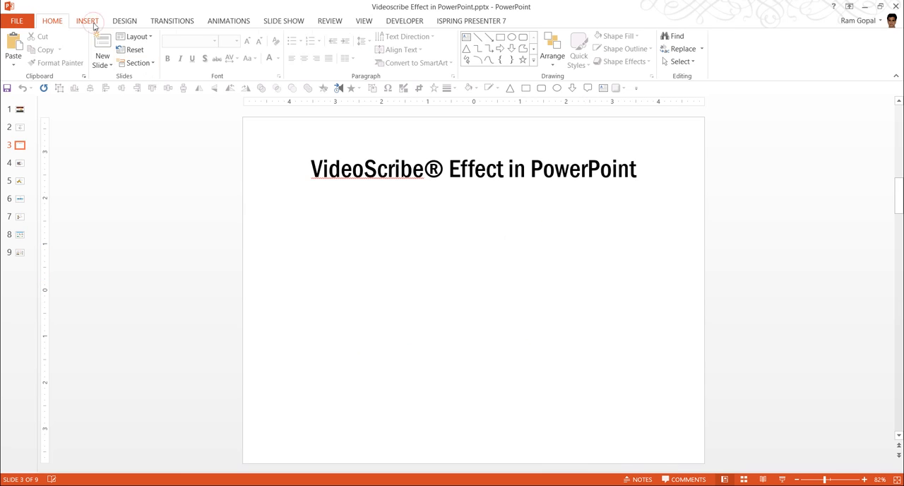
Enter 'House' in the Office.com Clip Art online picture search for slide 3
click(87, 20)
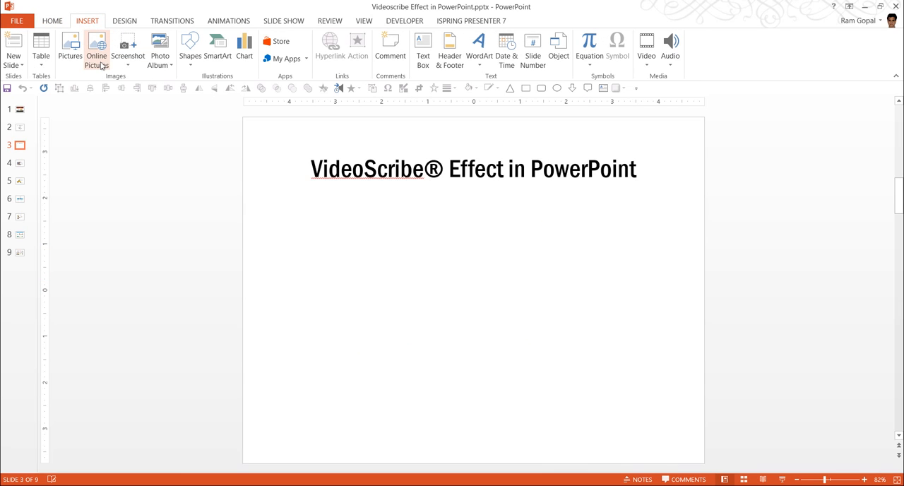
click(97, 46)
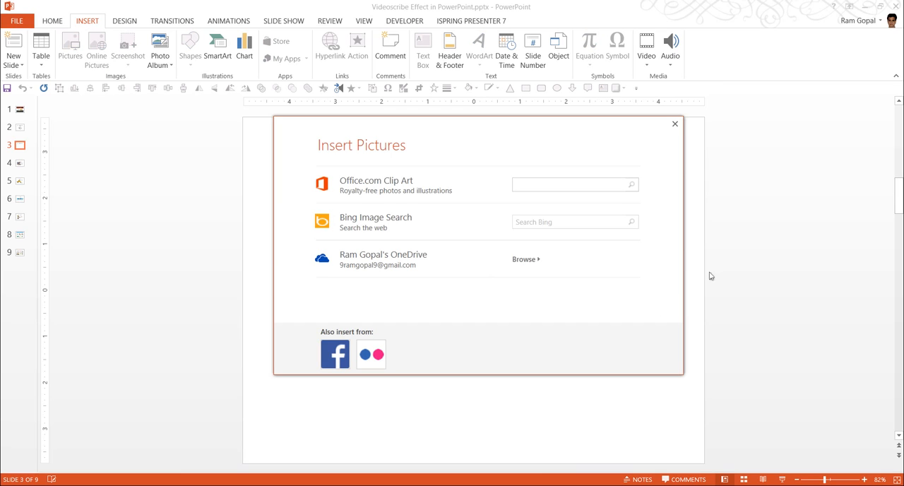
mouse_move(690, 278)
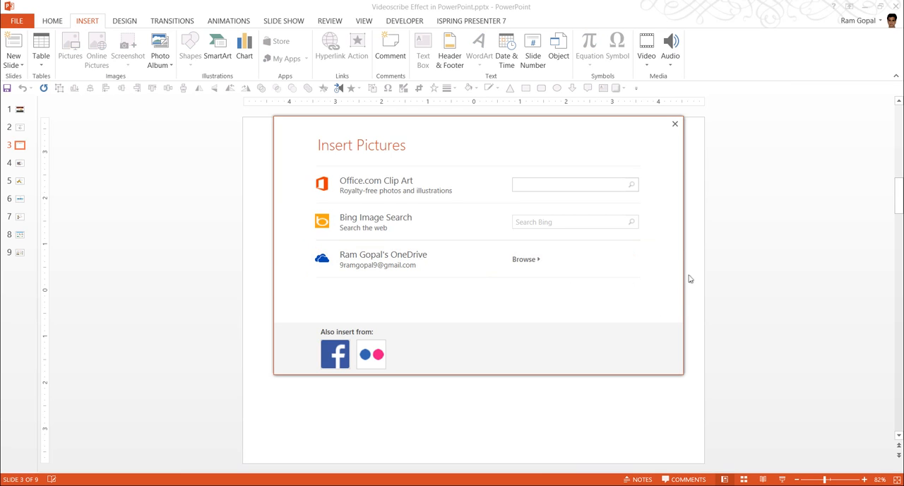
mouse_move(678, 282)
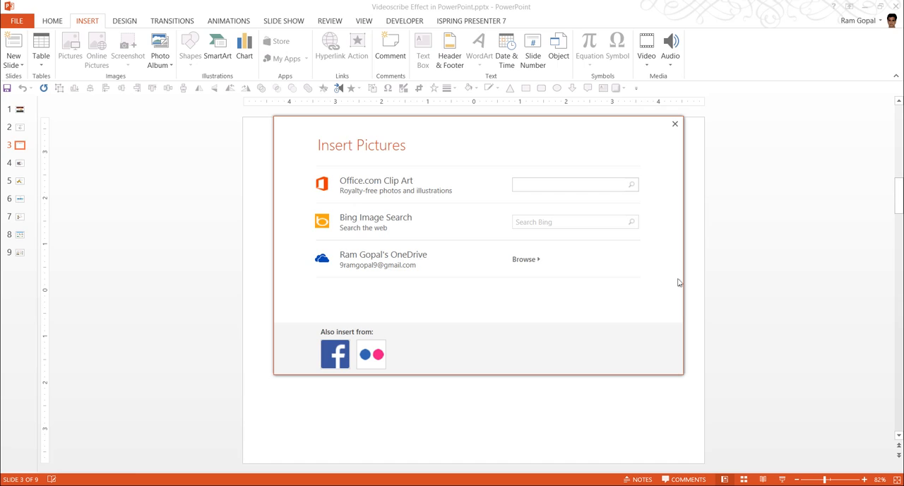
click(575, 184)
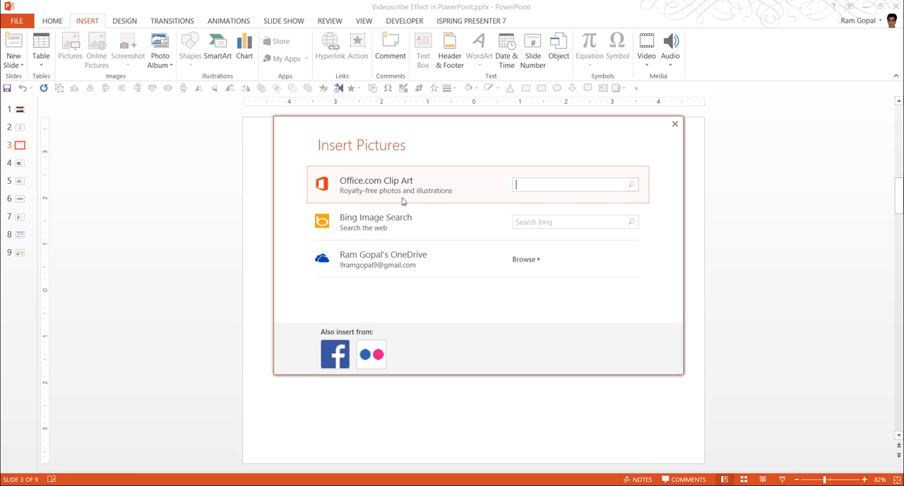
mouse_move(542, 185)
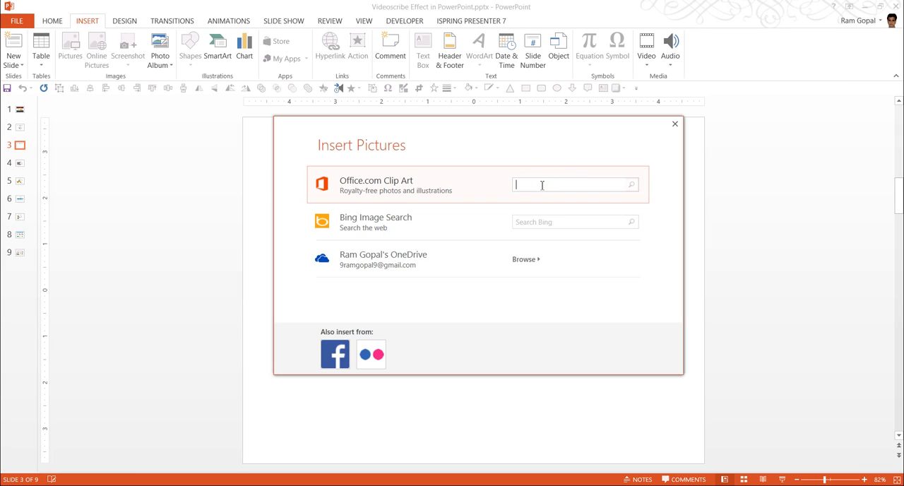
text(H)
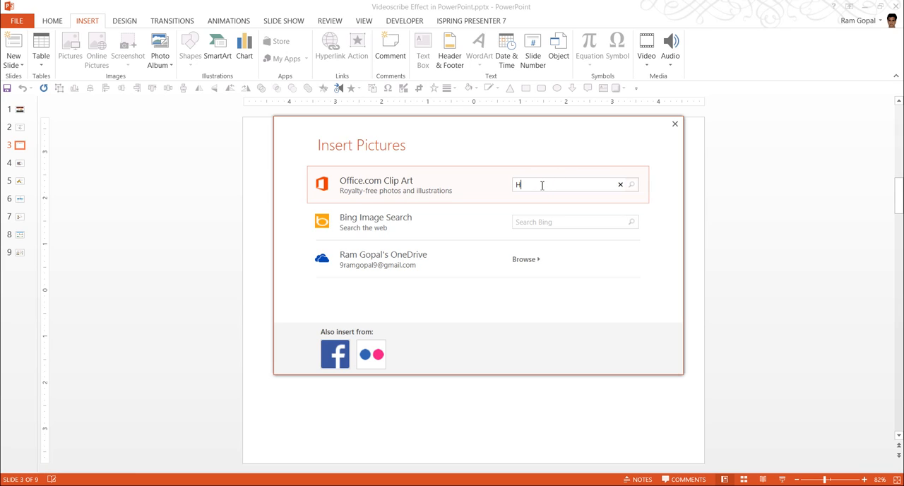
text(ouse)
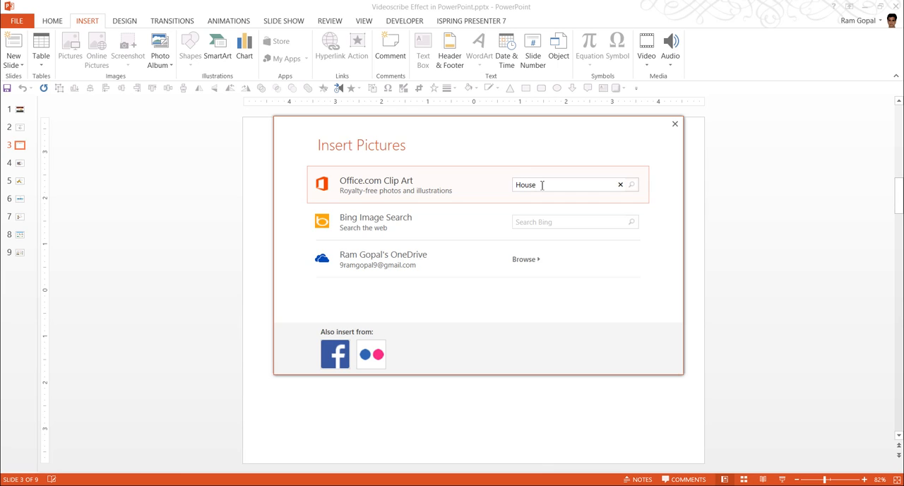
Run the House search and insert the 'Halloween haunted house after dark' clip art
click(630, 184)
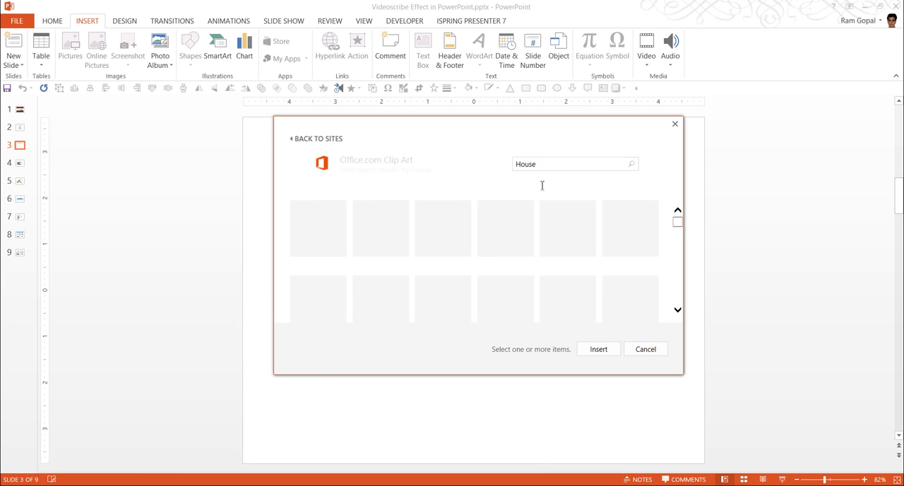
click(630, 164)
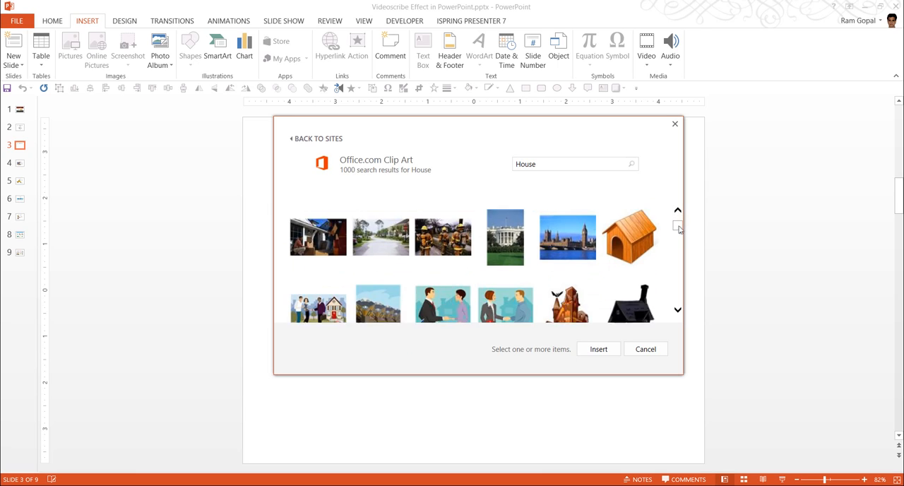
scroll(down, 3)
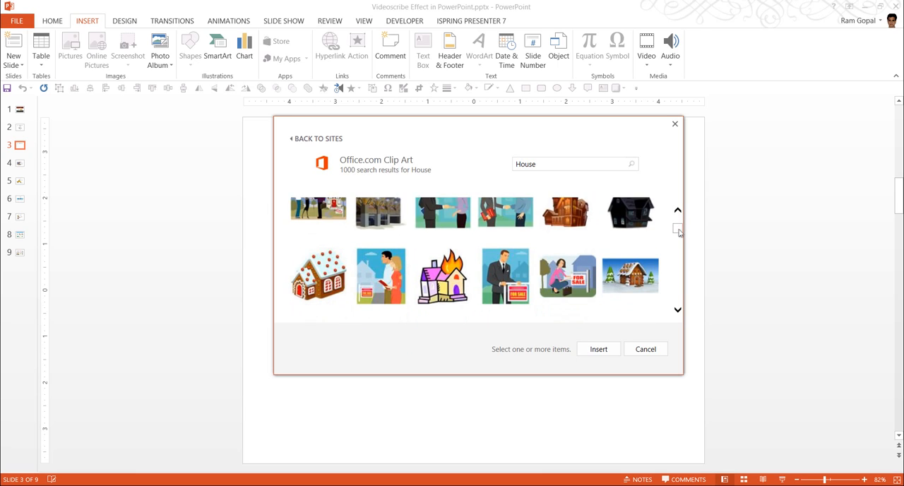
scroll(down, 3)
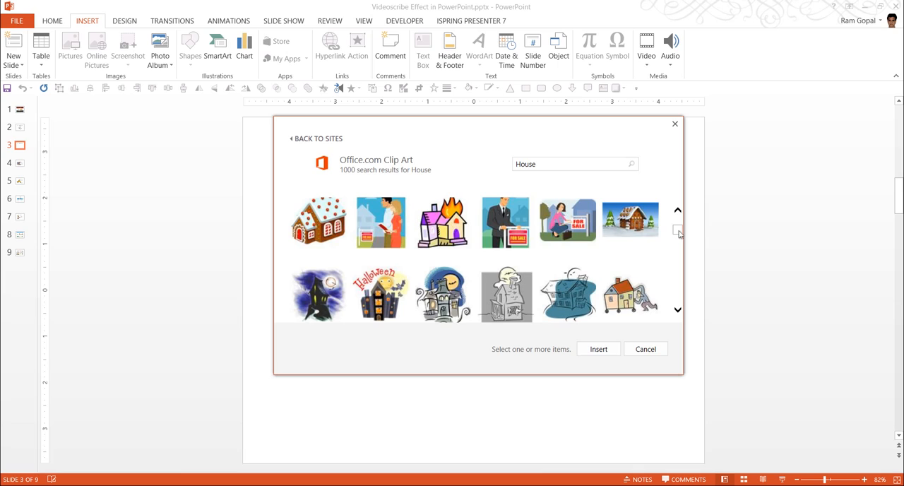
mouse_move(568, 294)
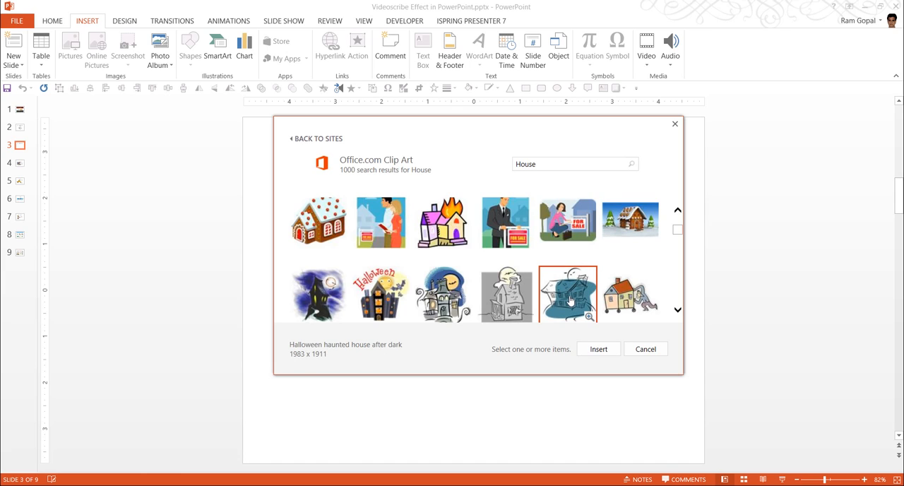
mouse_move(567, 300)
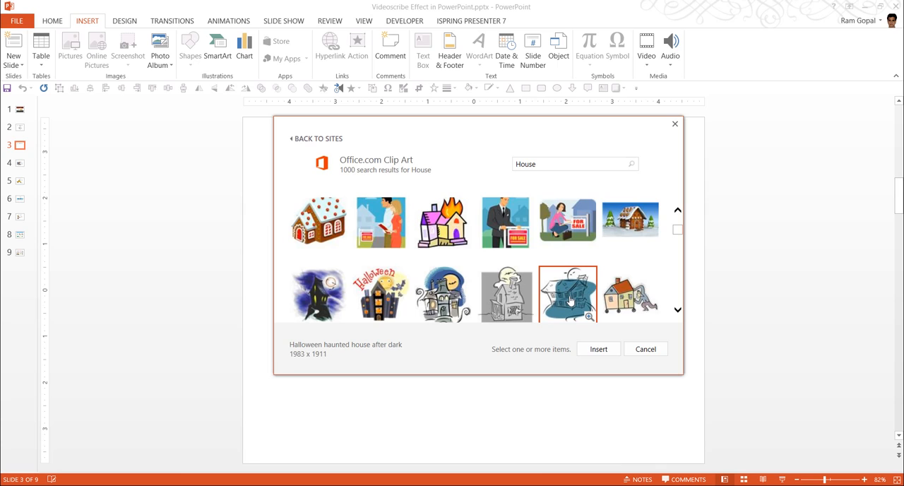
click(567, 290)
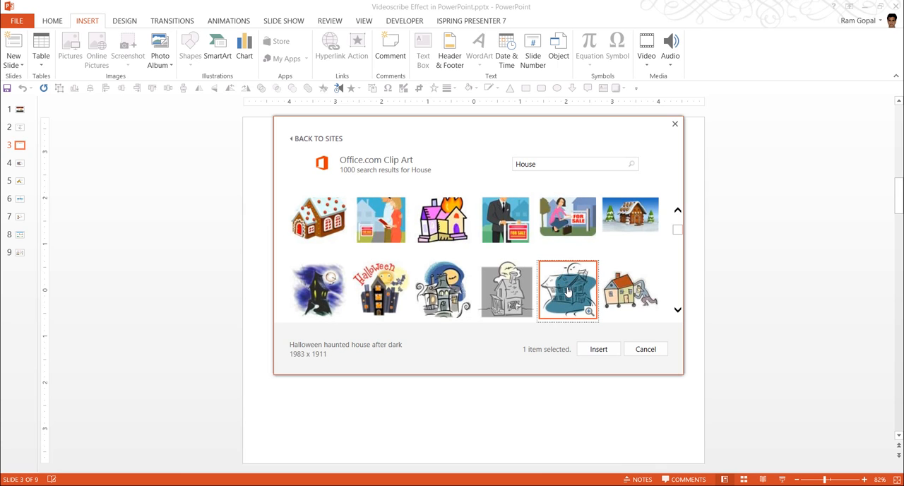
click(597, 349)
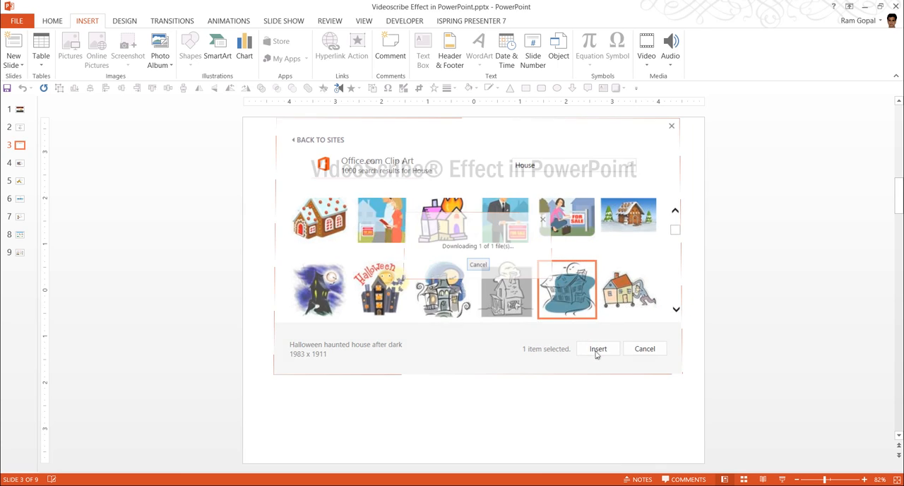
Enlarge the haunted house below the title and ungroup it, converting it to a drawing object
click(597, 348)
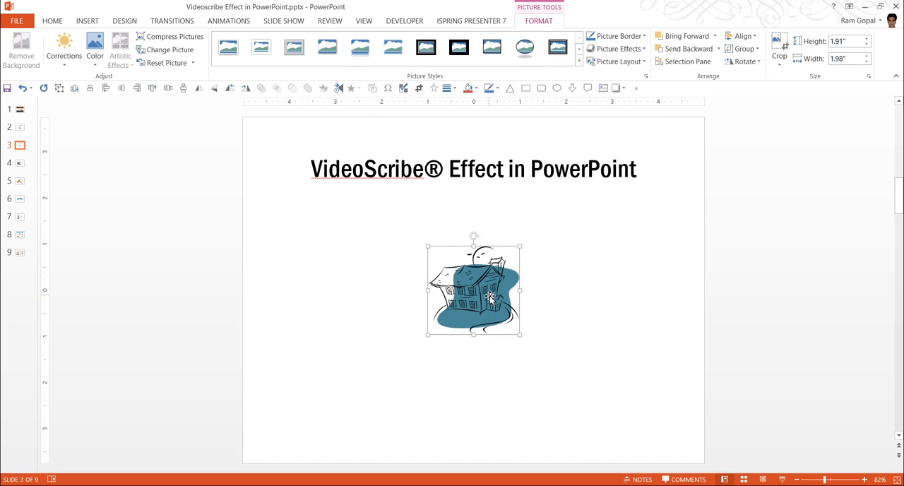
drag(473, 288, 372, 243)
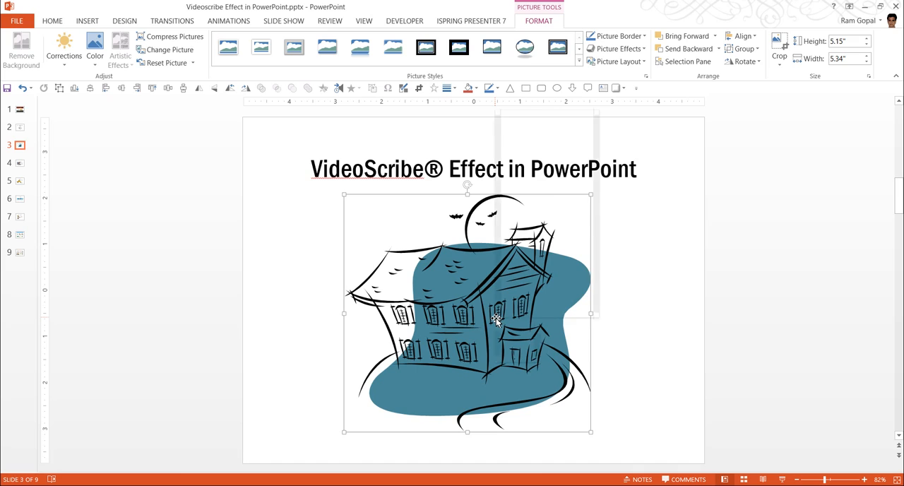
right_click(494, 321)
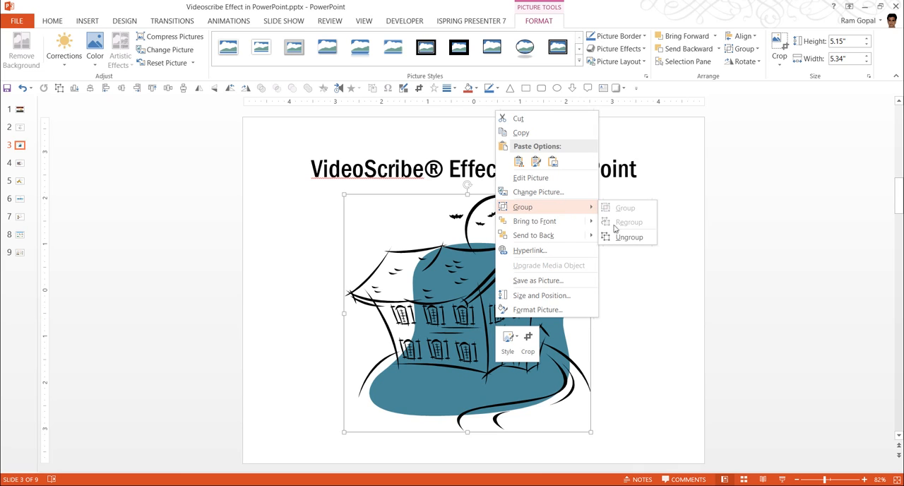
click(628, 237)
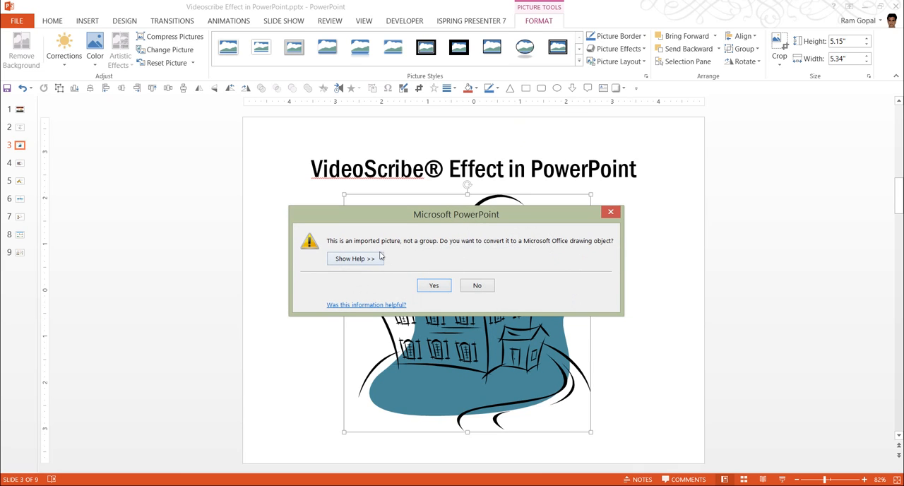
mouse_move(440, 263)
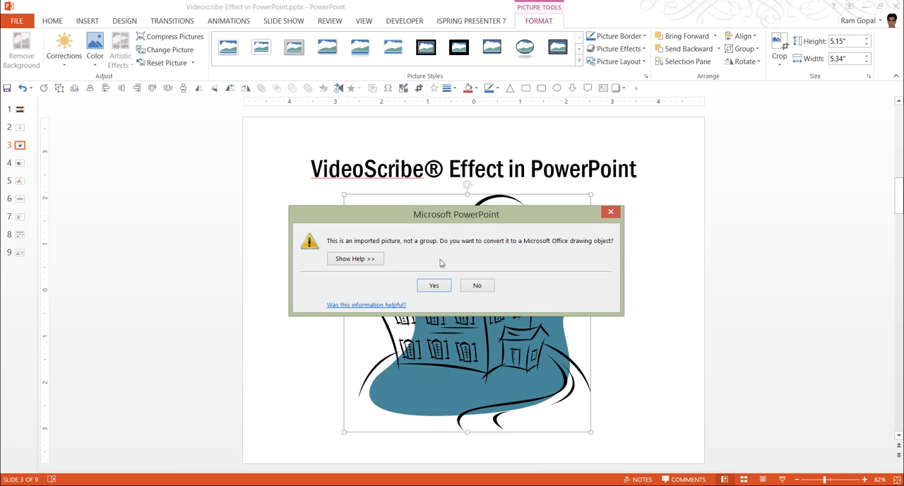
mouse_move(524, 259)
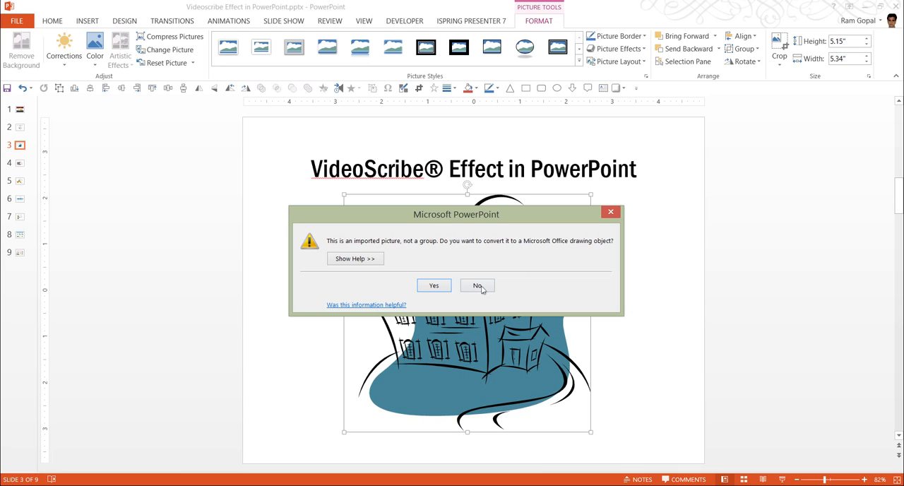
click(477, 285)
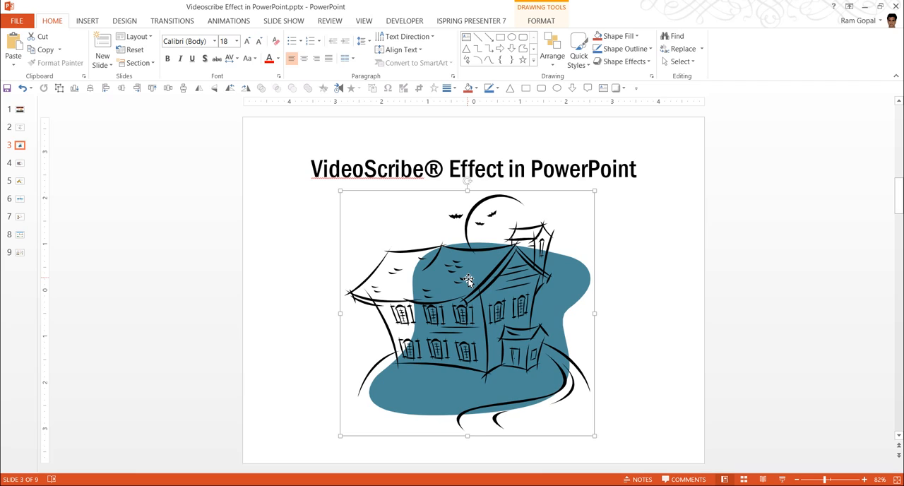
Ungroup the converted drawing into pieces and delete the blue background blob
right_click(466, 278)
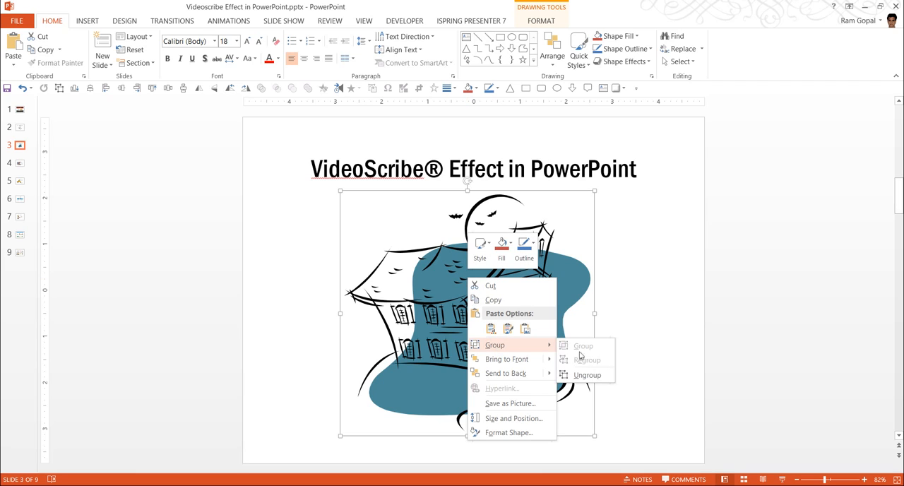
click(586, 374)
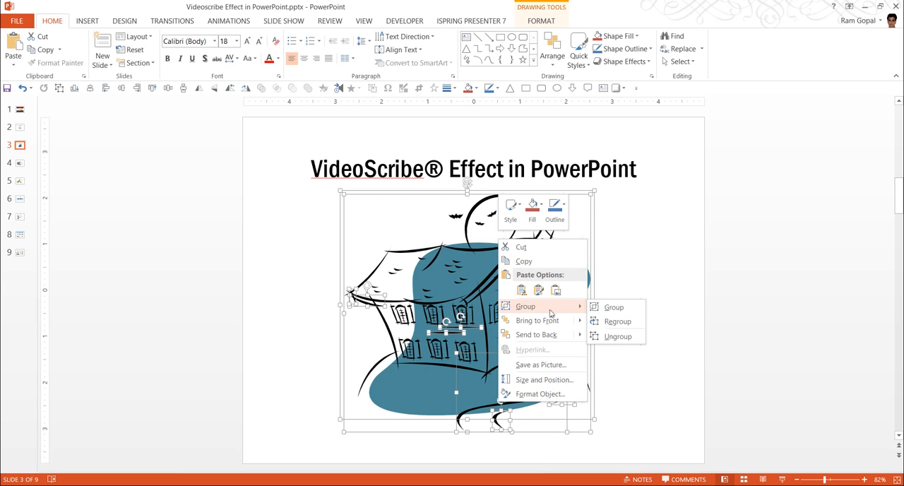
click(617, 336)
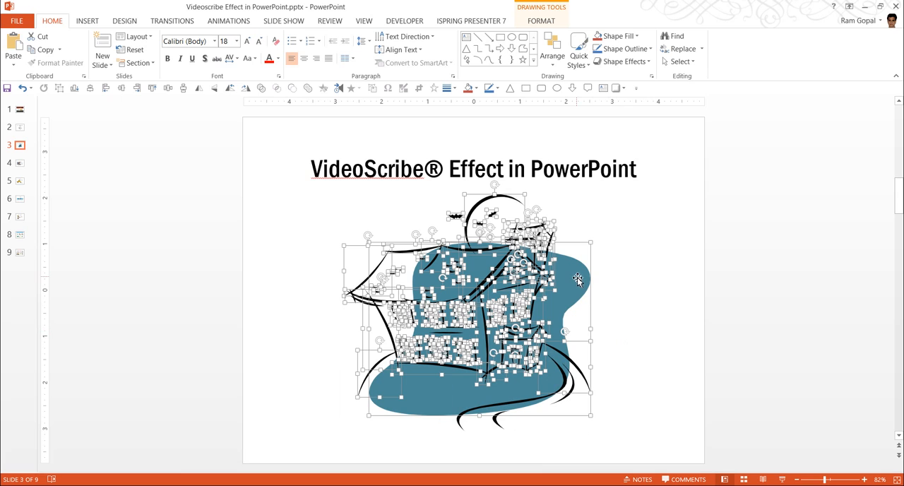
mouse_move(647, 342)
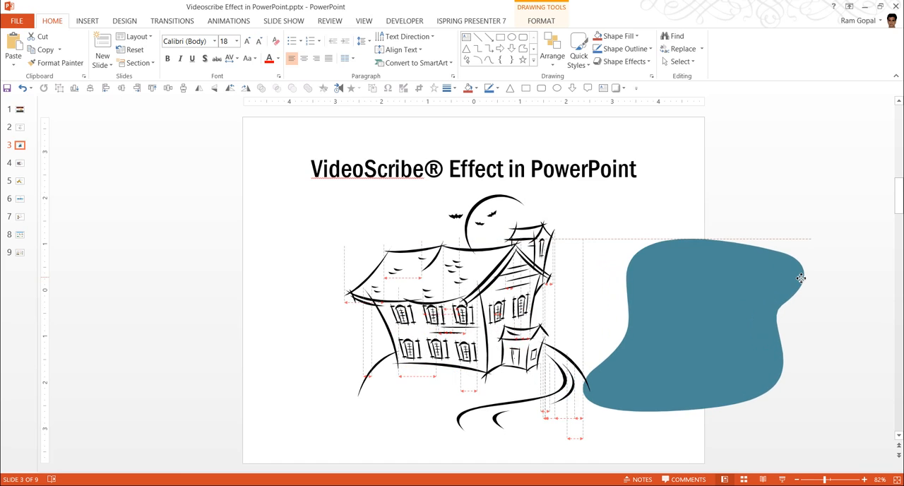
click(706, 318)
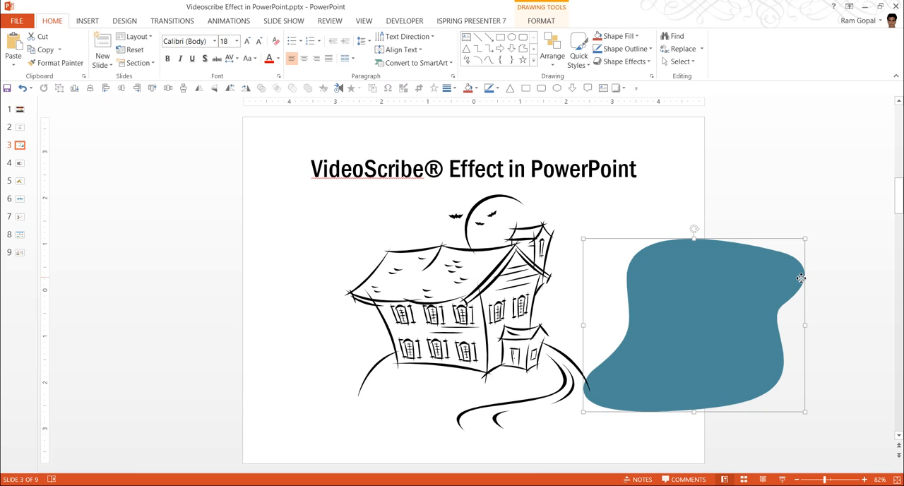
key(Delete)
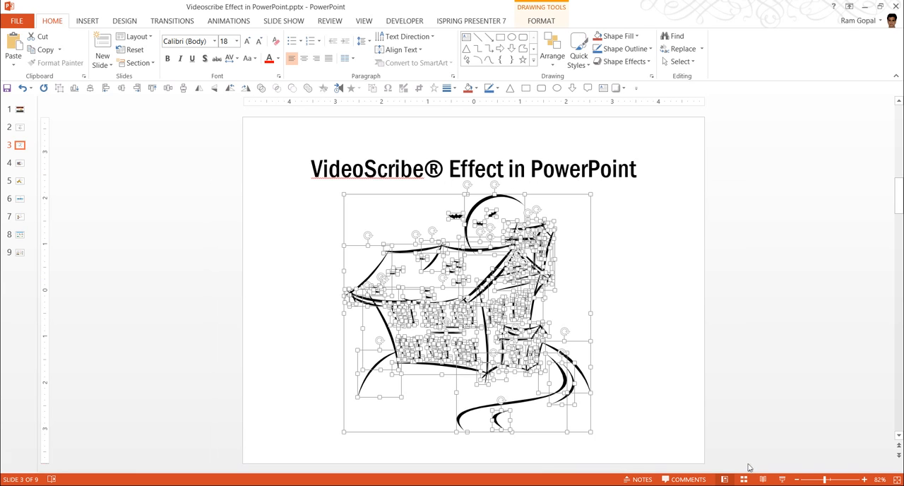
mouse_move(599, 197)
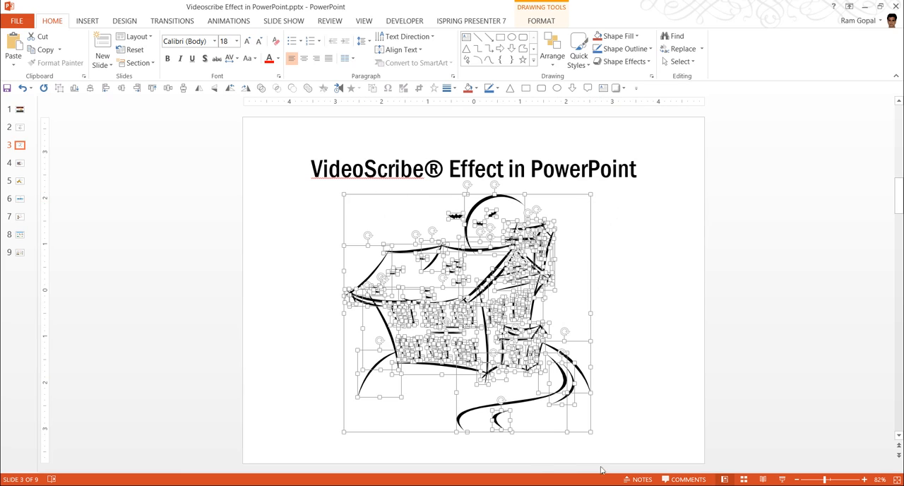
mouse_move(666, 303)
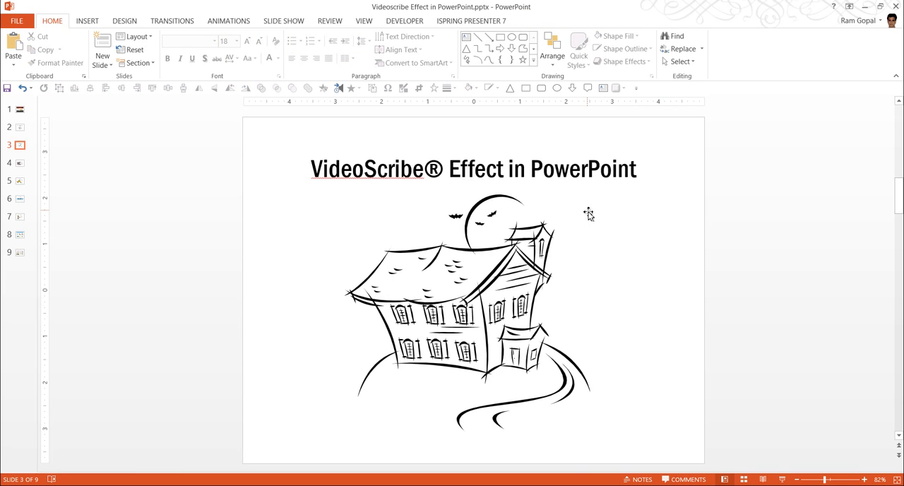
mouse_move(228, 176)
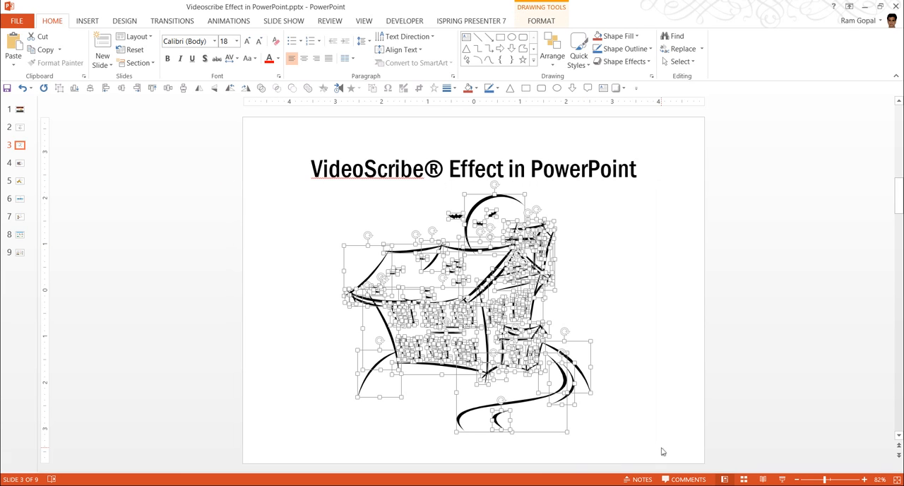
mouse_move(610, 276)
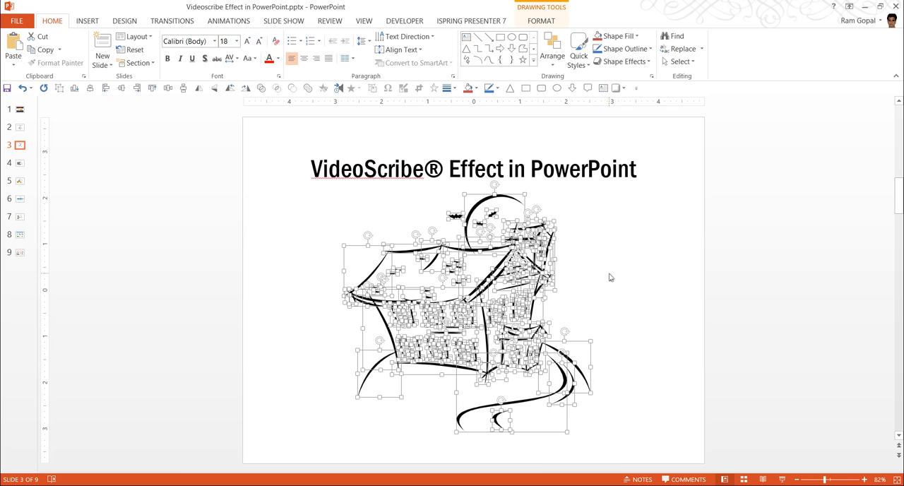
mouse_move(610, 278)
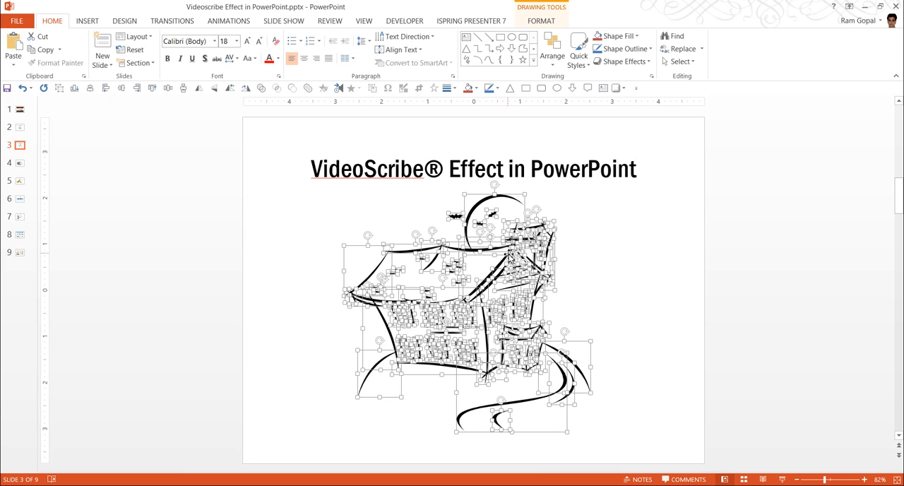
Apply a Wipe entrance effect from the left to all house pieces
click(228, 20)
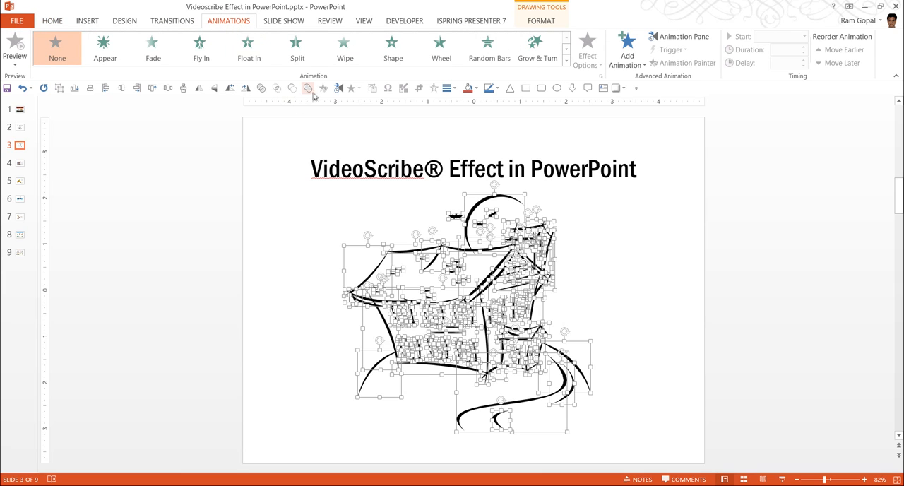
click(344, 48)
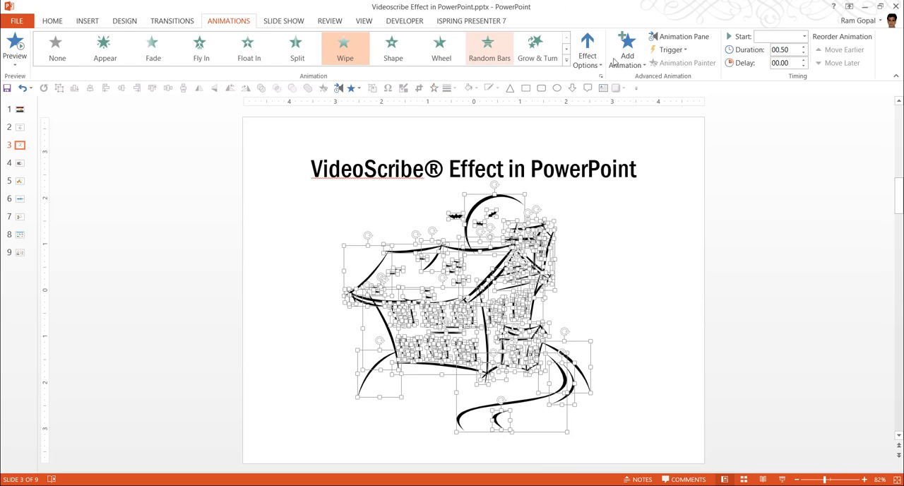
click(586, 48)
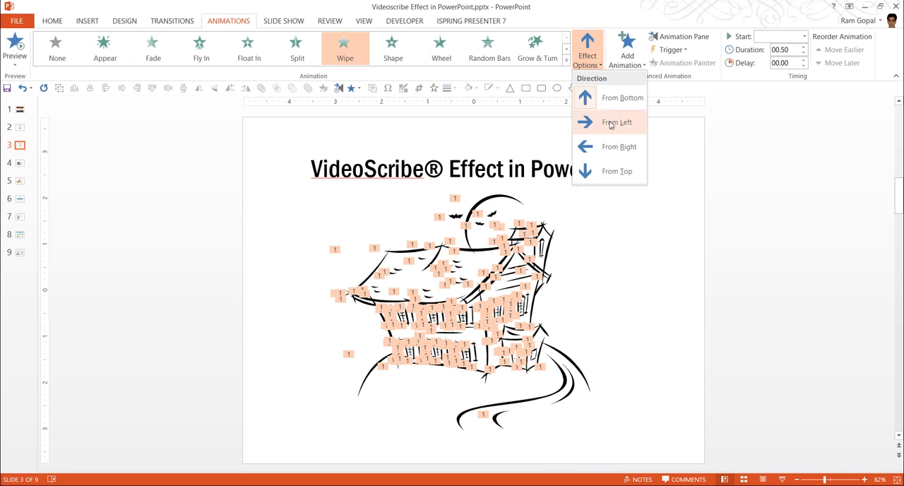
click(617, 122)
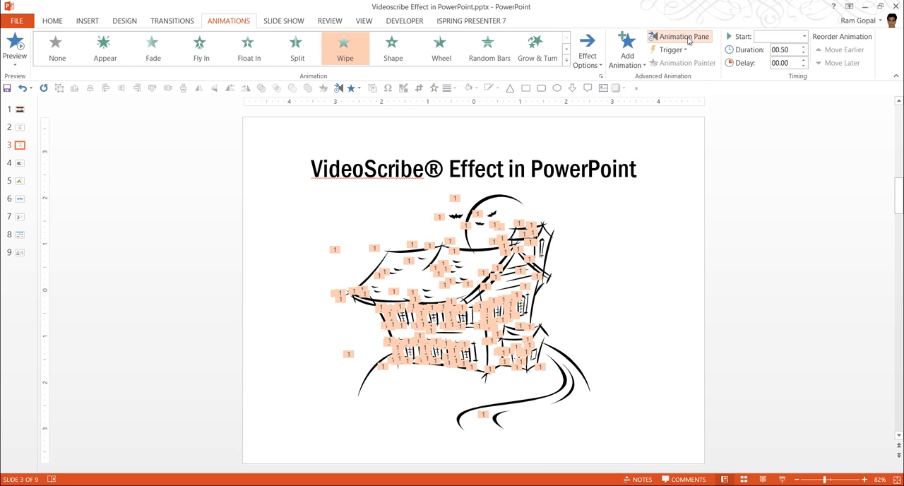
Show the Animation Pane and set animations to After Previous with 0.15 s duration
click(678, 36)
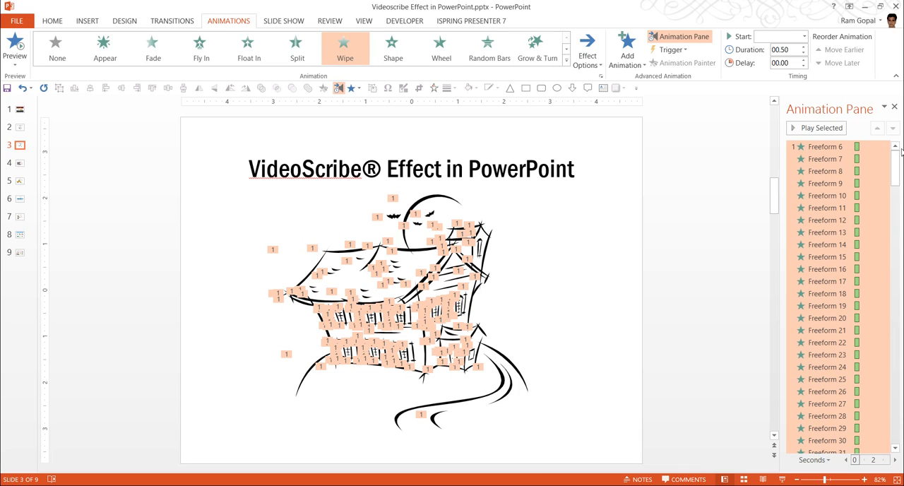
mouse_move(766, 36)
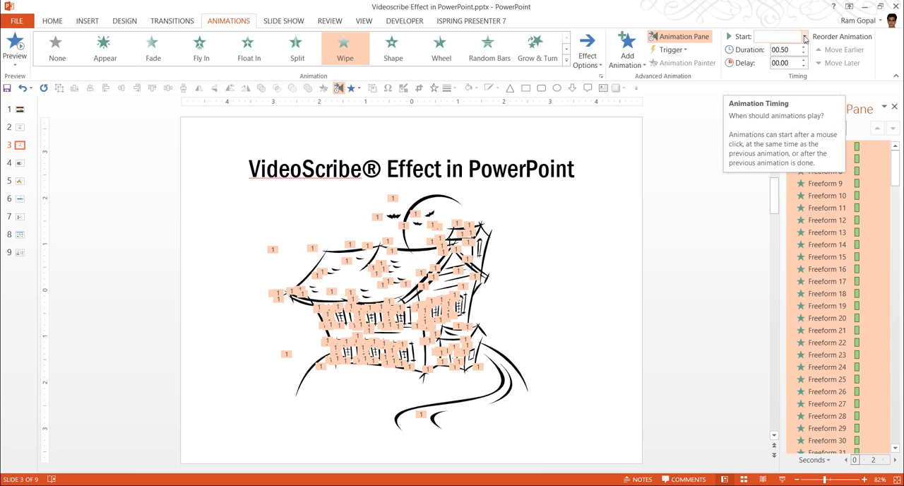
click(803, 36)
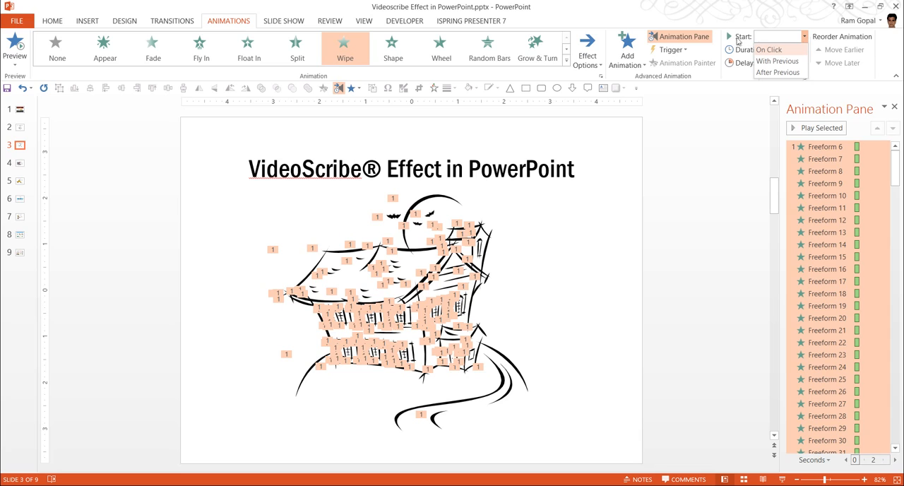
click(777, 72)
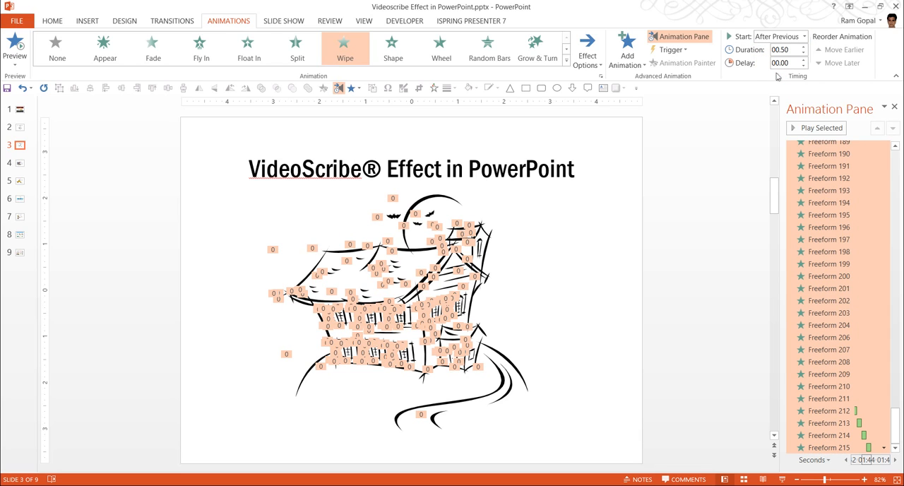
mouse_move(810, 78)
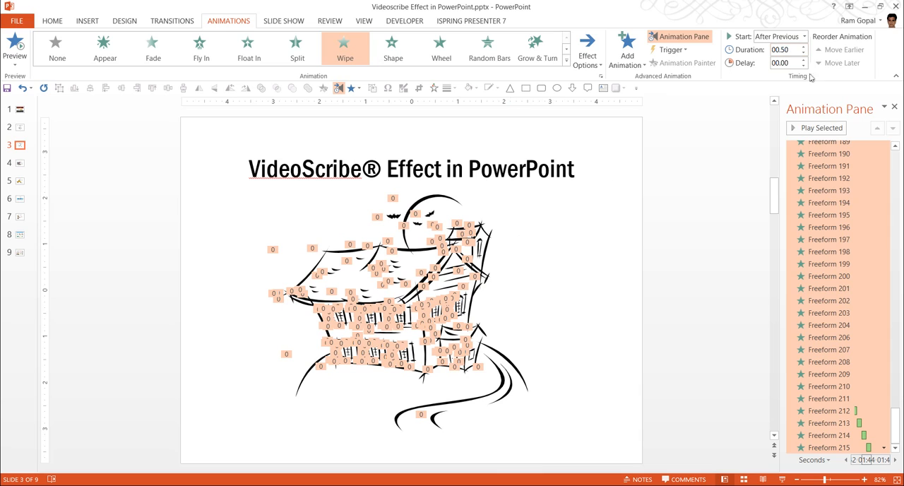
mouse_move(786, 50)
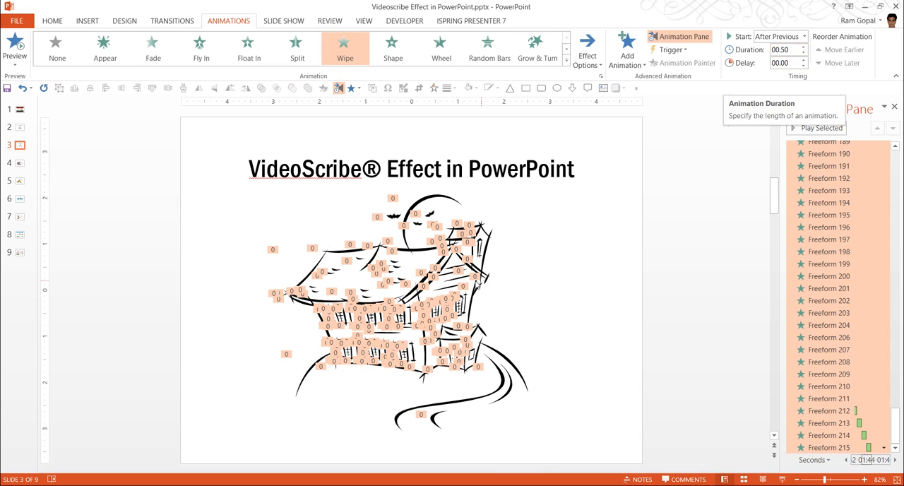
mouse_move(731, 118)
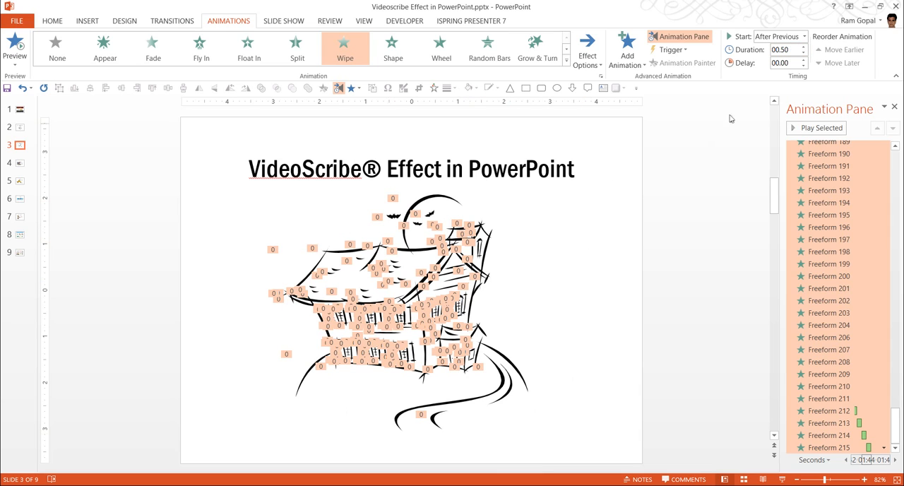
triple_click(779, 49)
text(00.15)
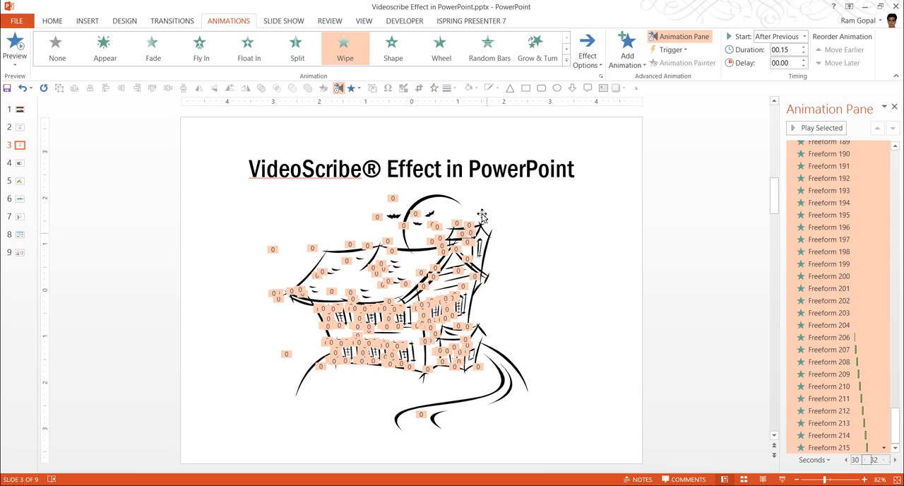
mouse_move(392, 339)
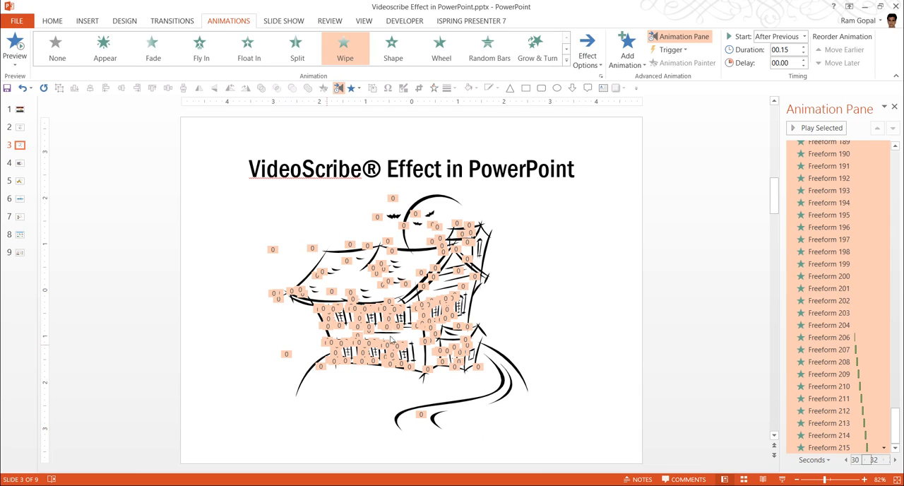
mouse_move(439, 430)
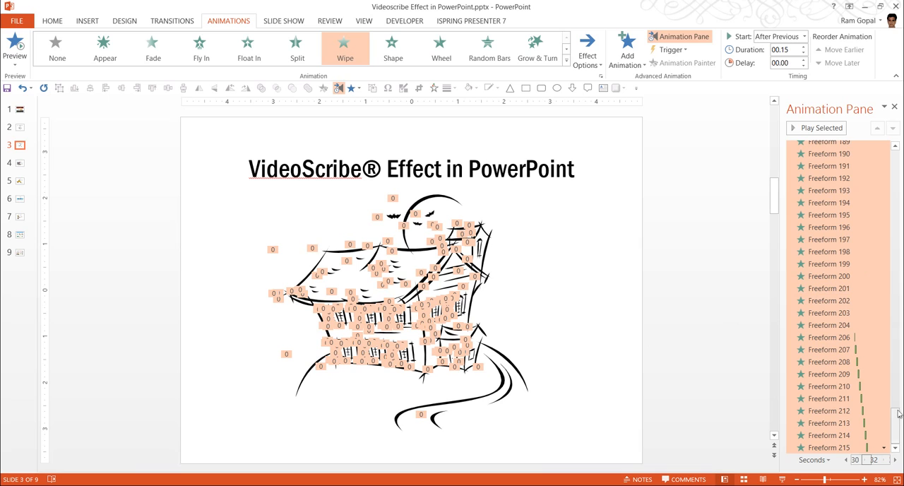
Set the first animation, Freeform 6, to start On Click
scroll(up, 3)
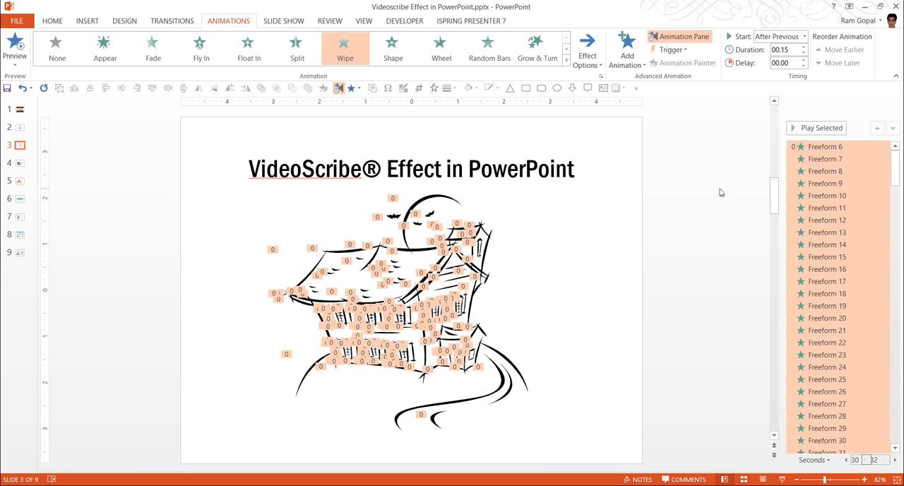
click(824, 146)
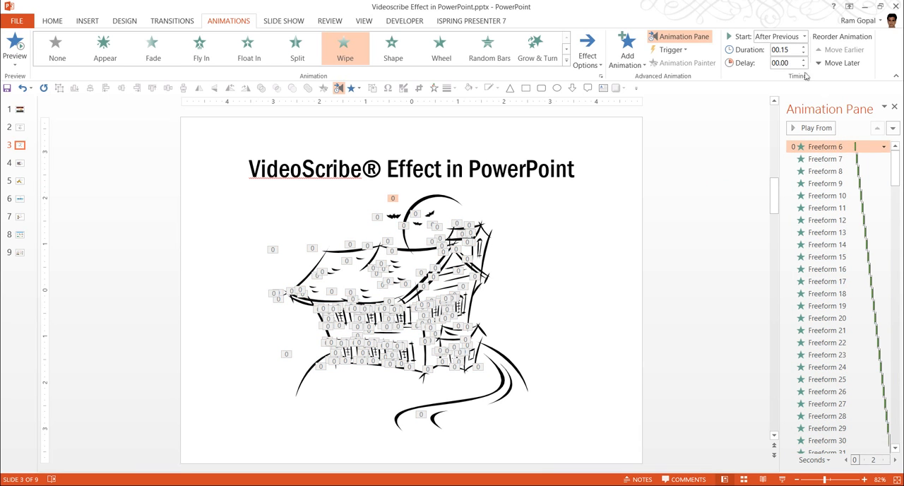
click(776, 36)
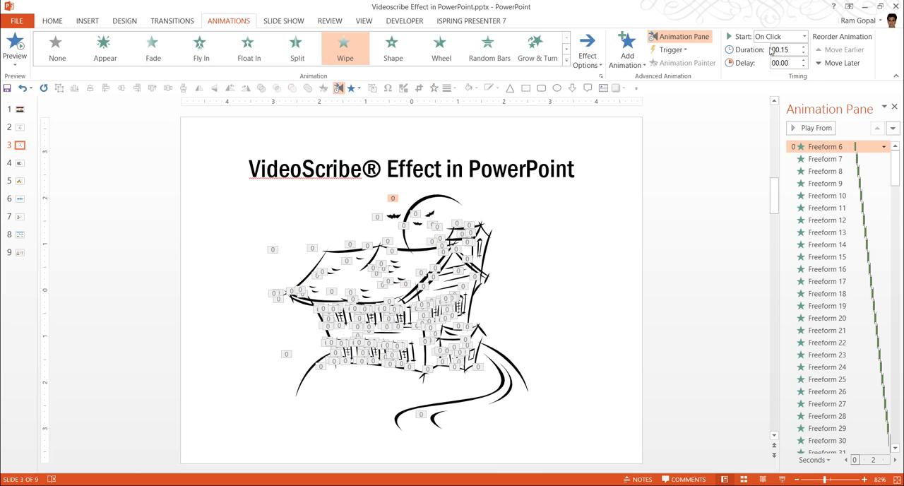